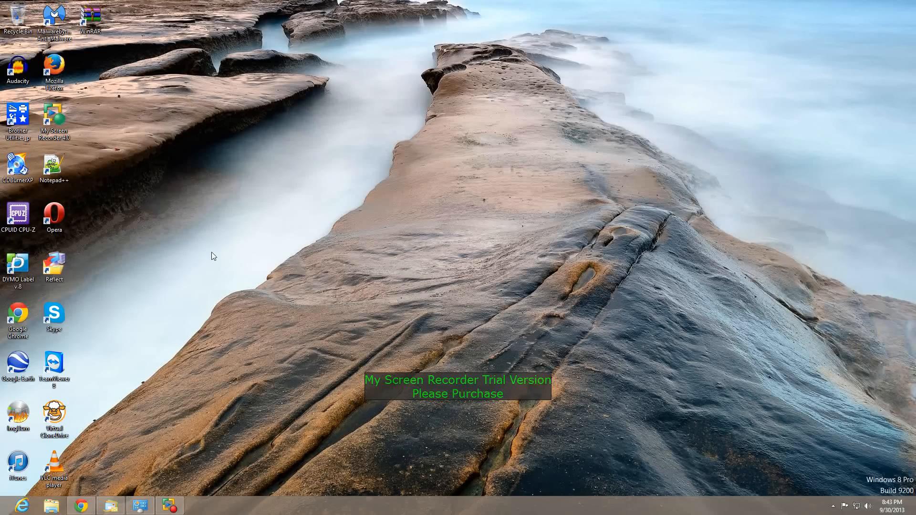
mouse_move(249, 454)
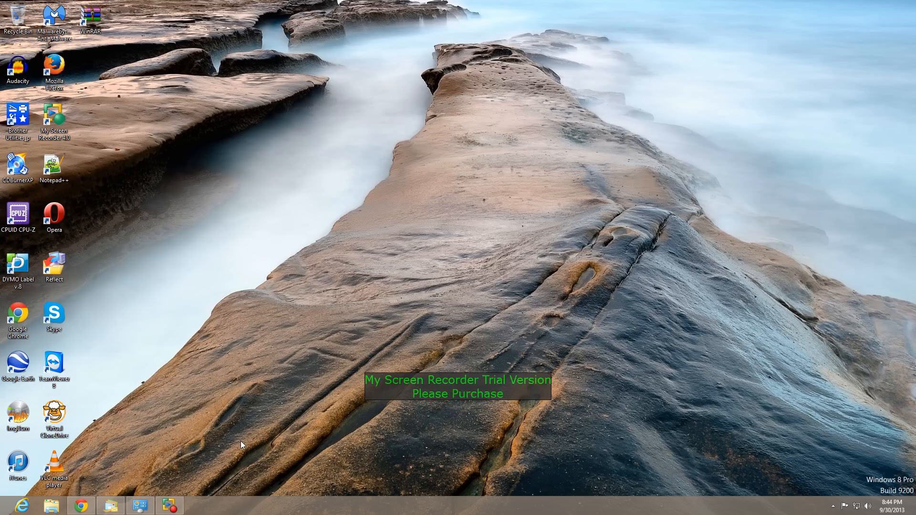
mouse_move(135, 301)
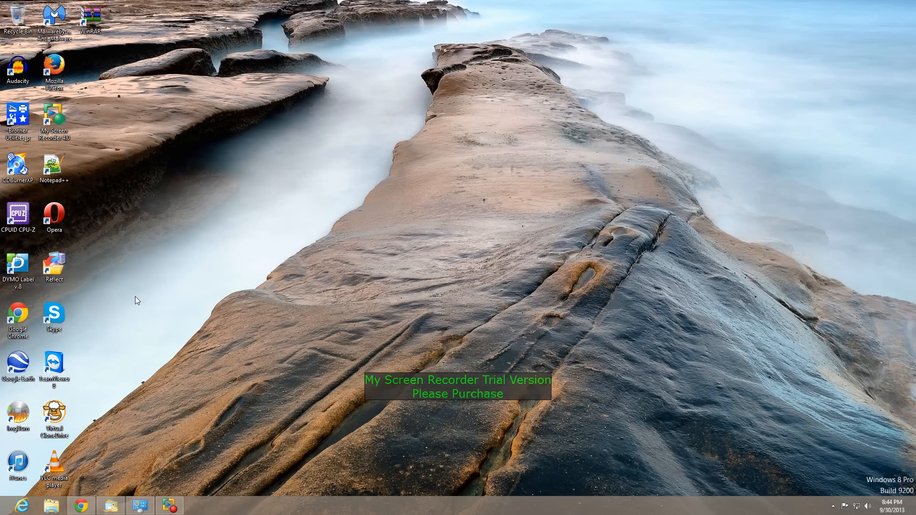
mouse_move(120, 497)
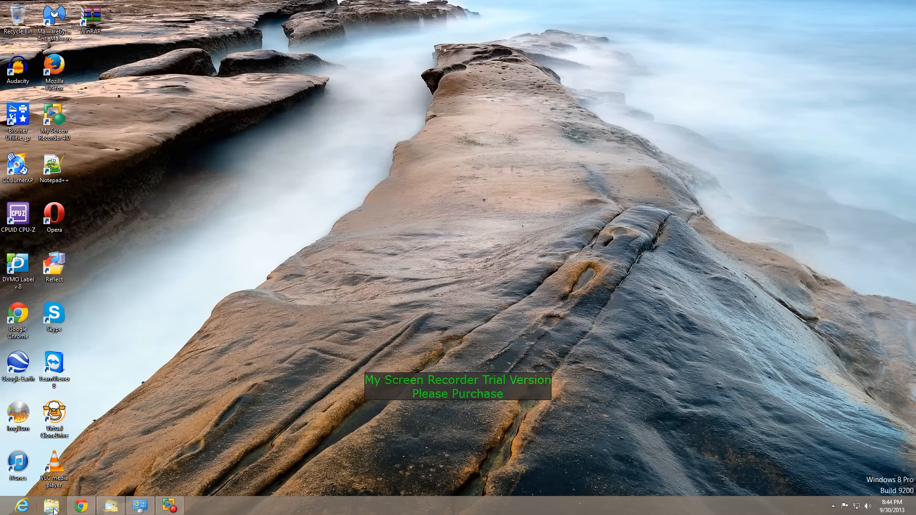
mouse_move(52, 506)
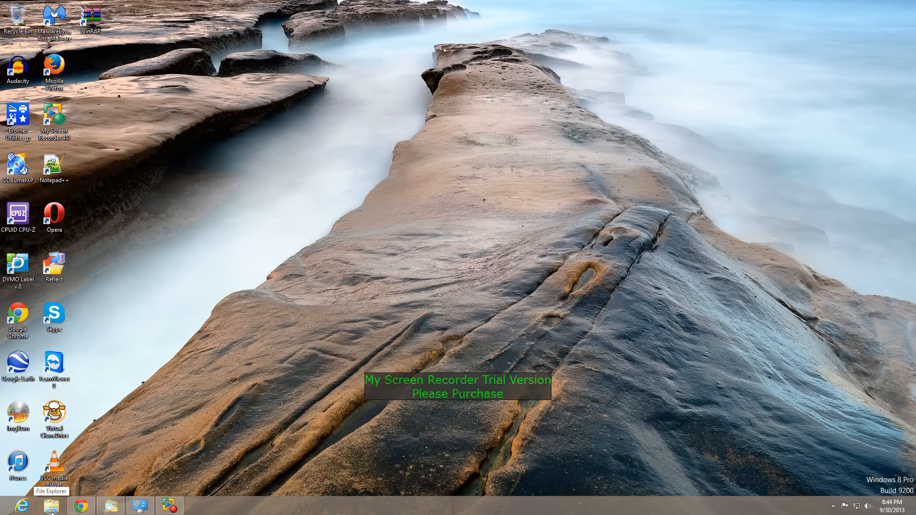
mouse_move(123, 418)
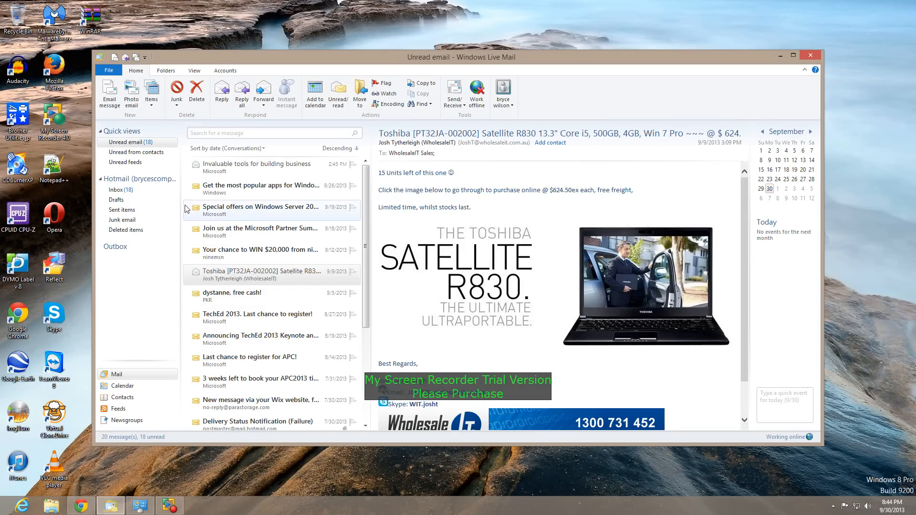
Step: Read the 'Invaluable tools for building business' message and minimize Windows Live Mail to show the desktop
left_click(257, 166)
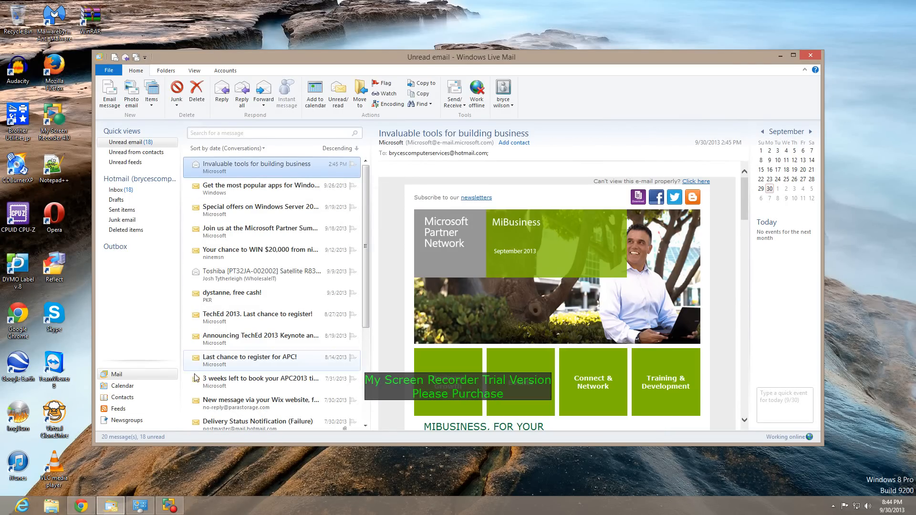
mouse_move(767, 48)
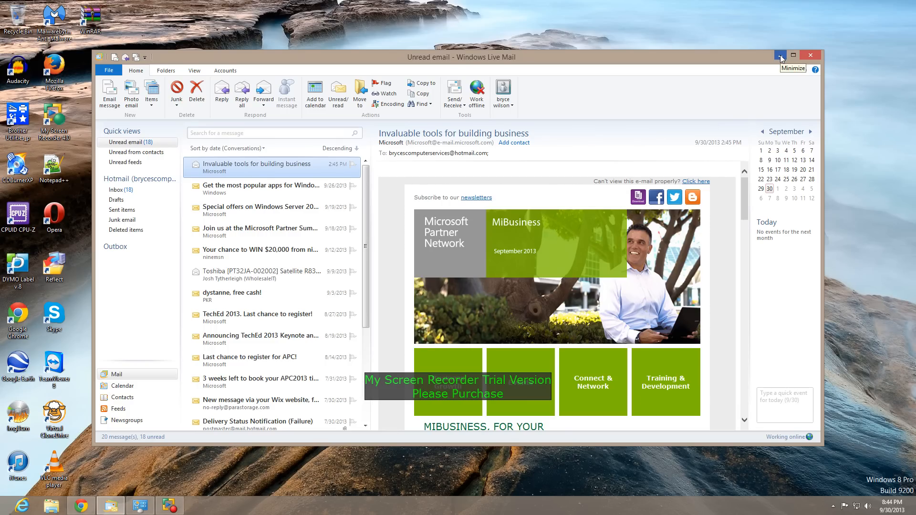
left_click(780, 55)
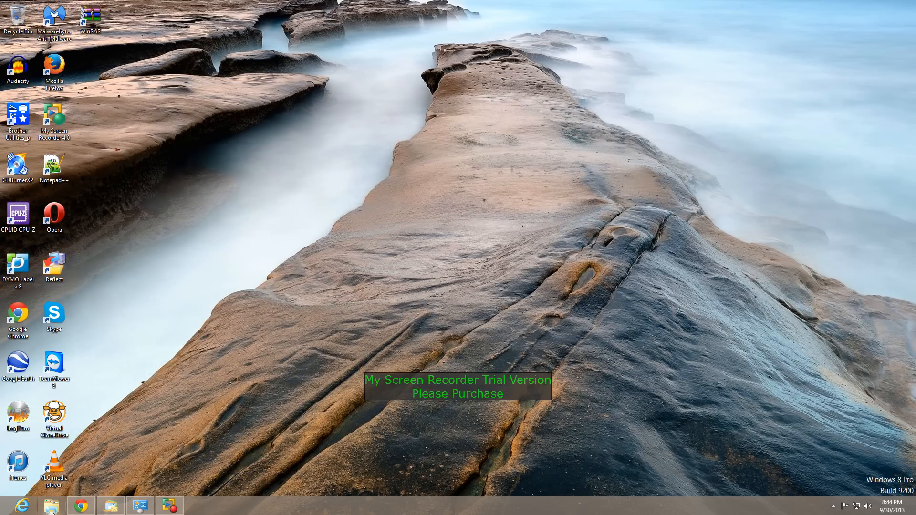
Step: Browse from Computer into Local Disk (C:) > Users and enter the bryce_000 user folder
left_click(110, 506)
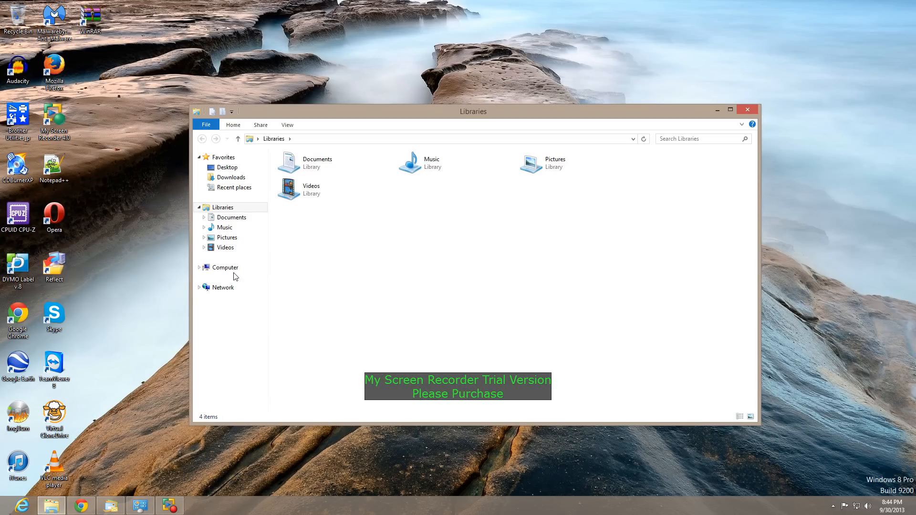
left_click(225, 268)
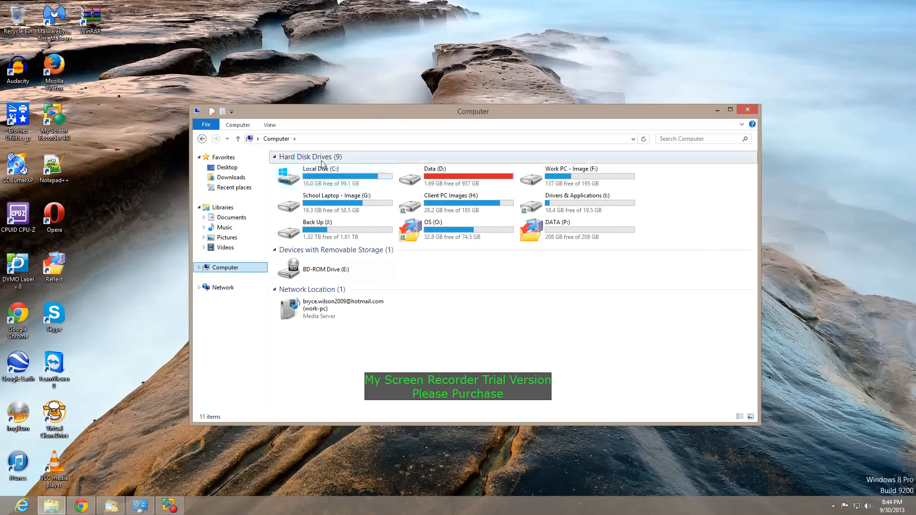
left_click(333, 175)
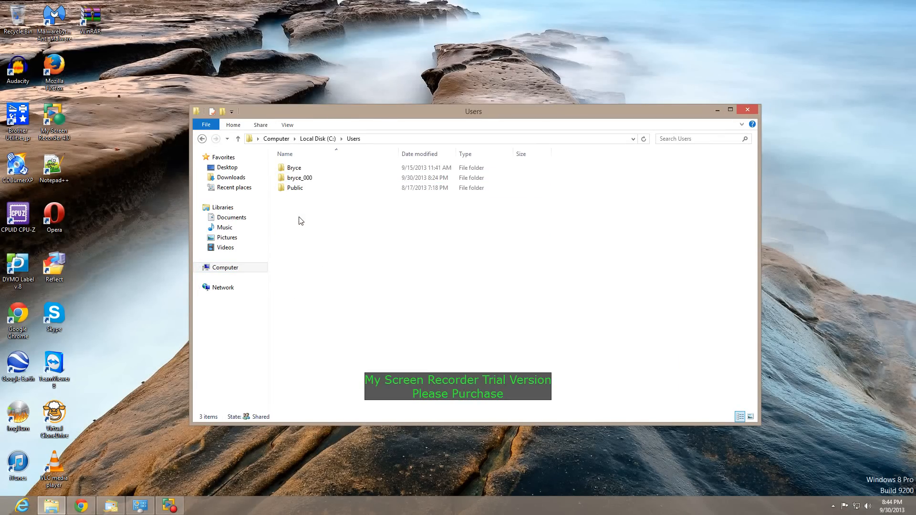
mouse_move(319, 254)
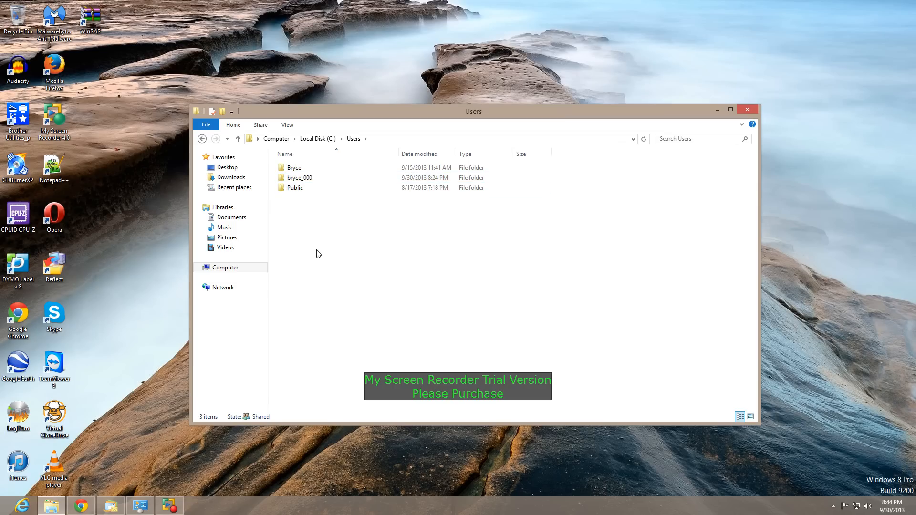
left_click(299, 178)
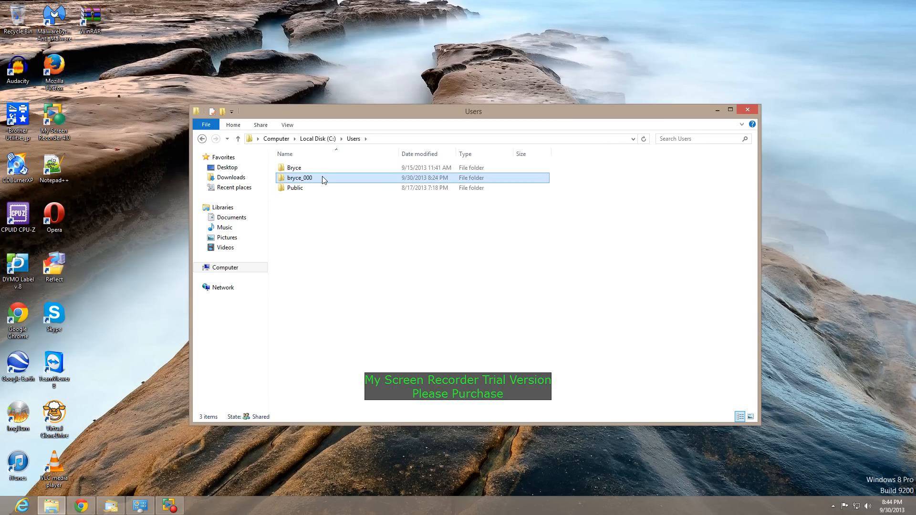
double_click(299, 177)
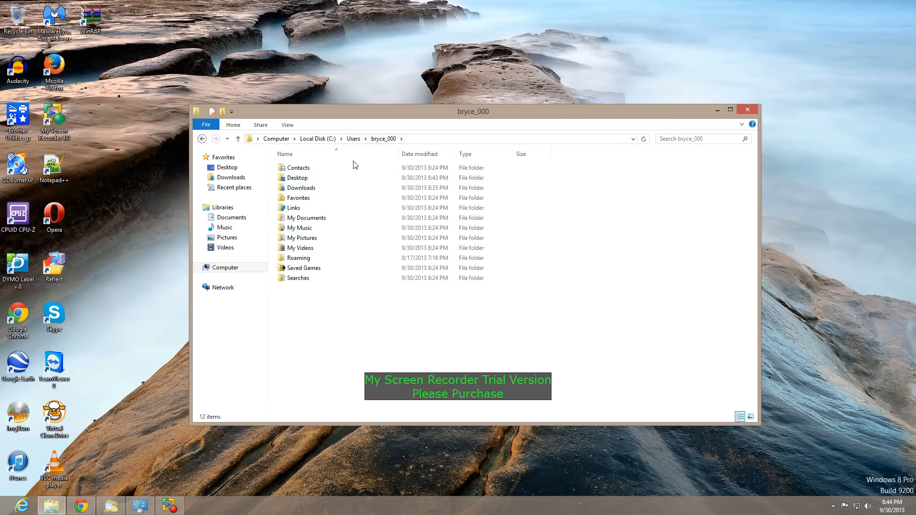
mouse_move(413, 142)
type("C:\\Users\\bryce_000\\")
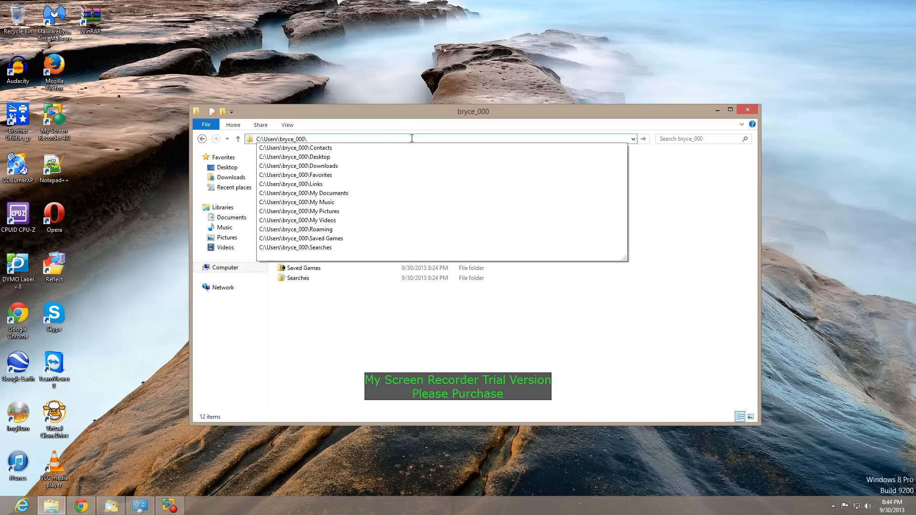
Step: Go into AppData\Local\Microsoft, look inside the Windows Live Mail folder and return to Microsoft
type("appd")
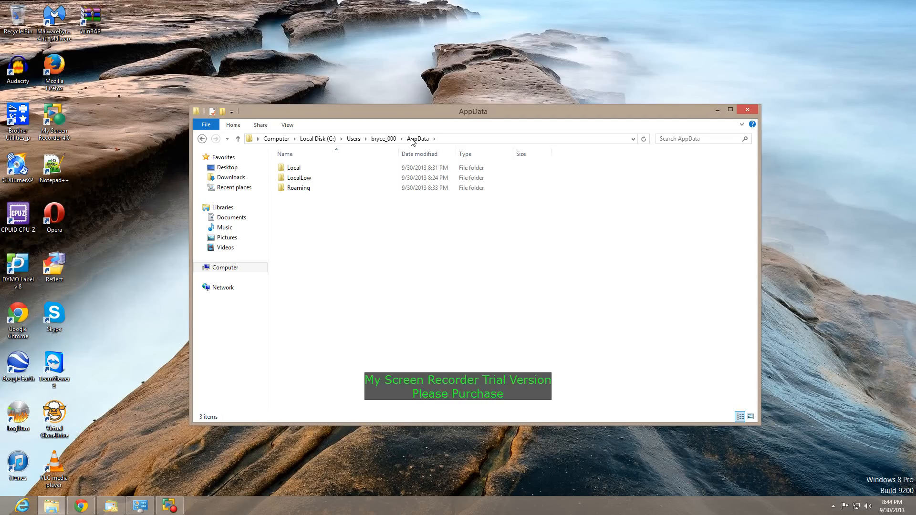
left_click(293, 168)
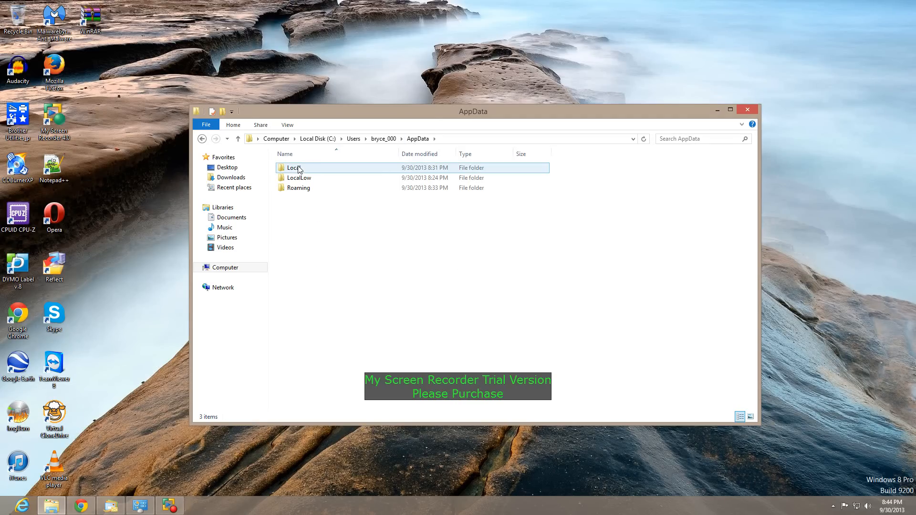
double_click(293, 168)
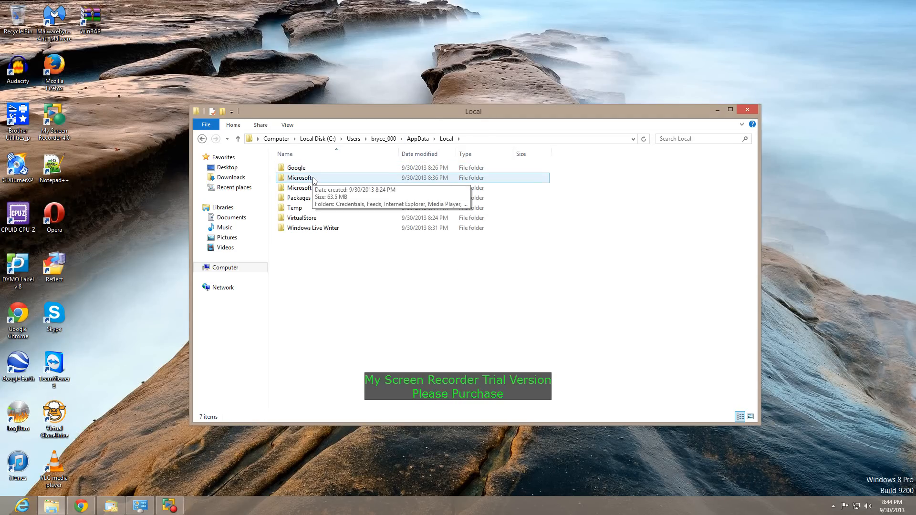
double_click(299, 177)
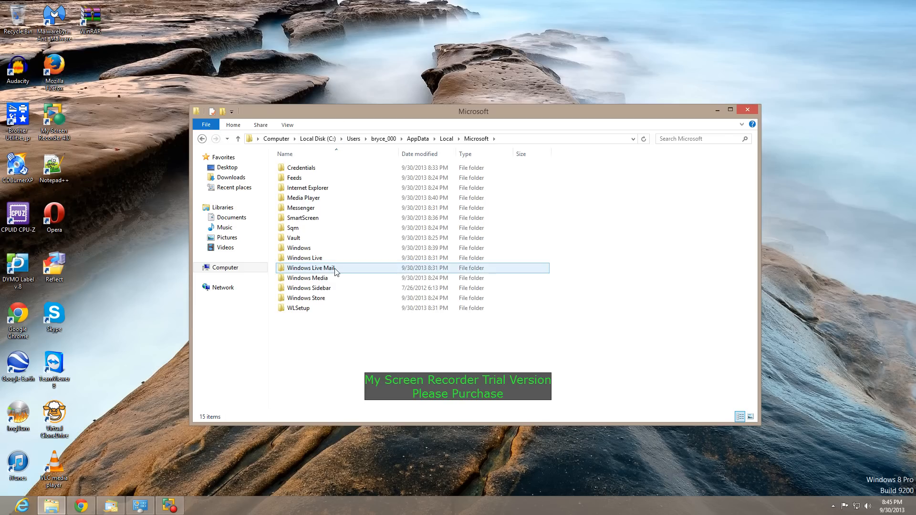
double_click(312, 267)
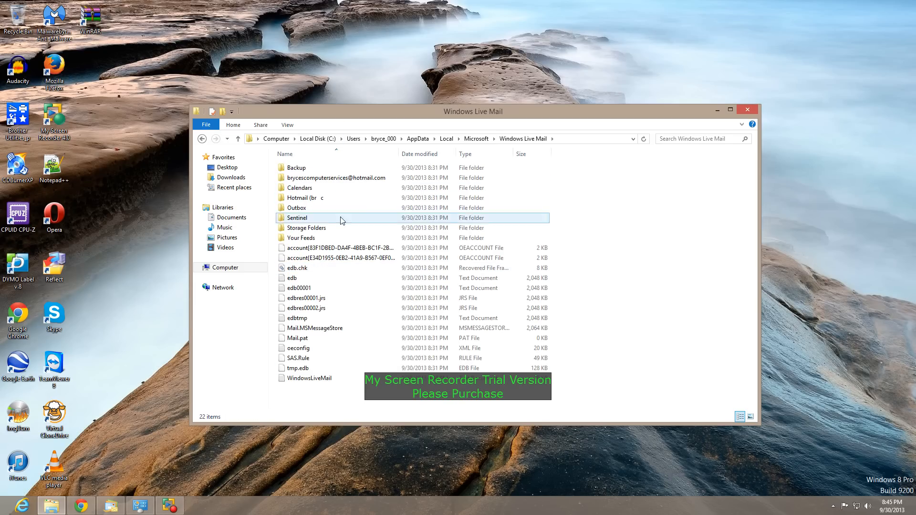
left_click(292, 278)
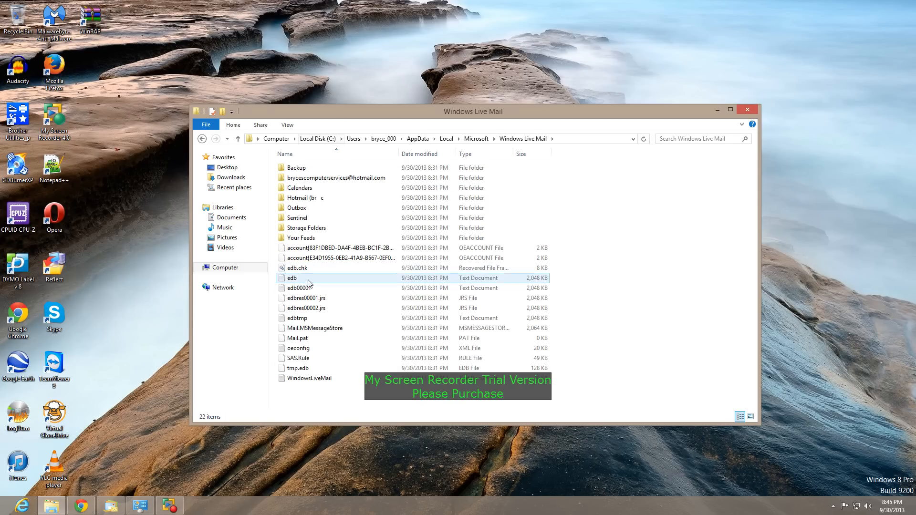
left_click(202, 138)
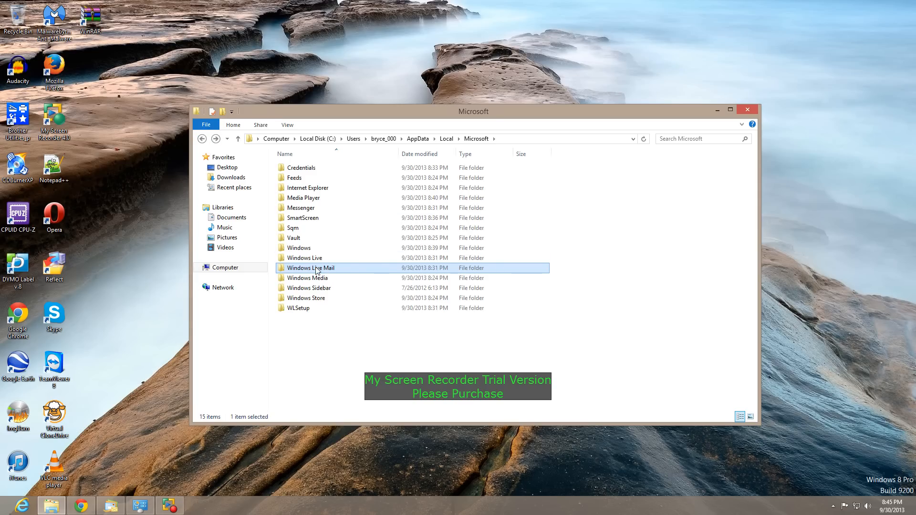
Step: Copy the Windows Live Mail folder to the desktop as a backup, skipping the in-use file
right_click(311, 267)
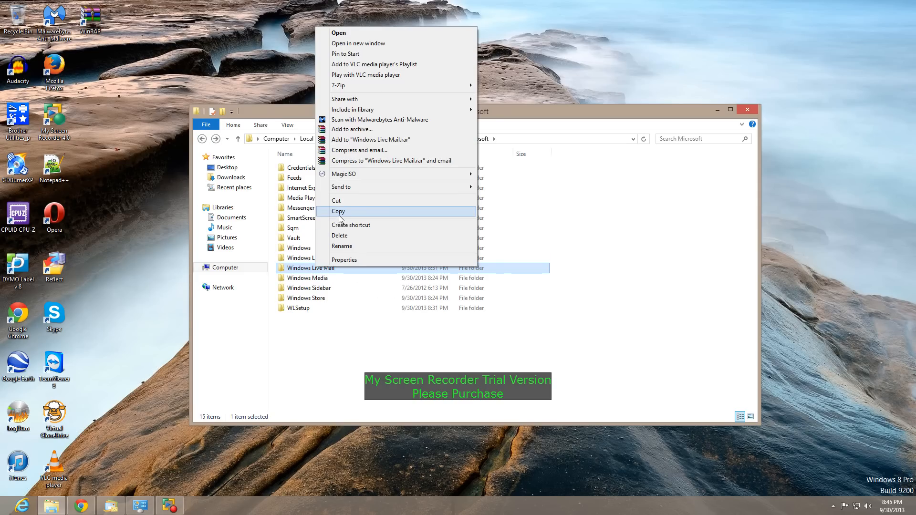
left_click(338, 212)
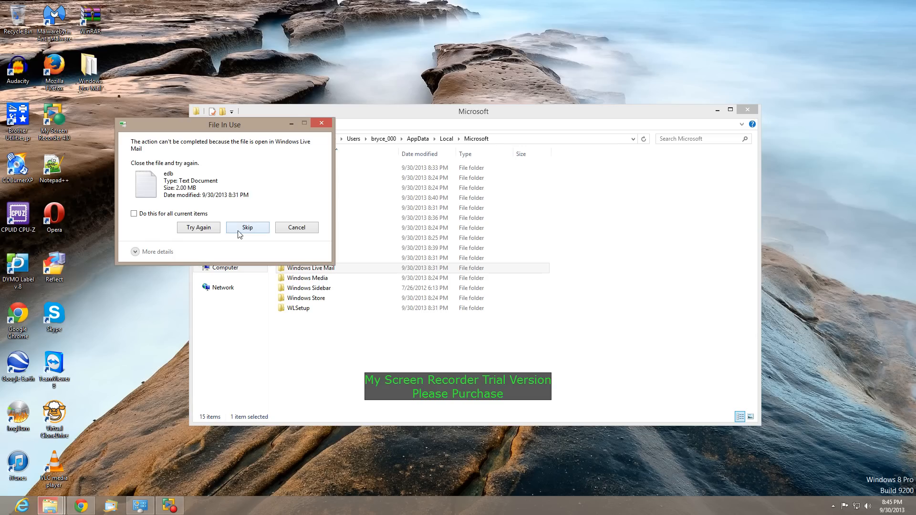
left_click(246, 227)
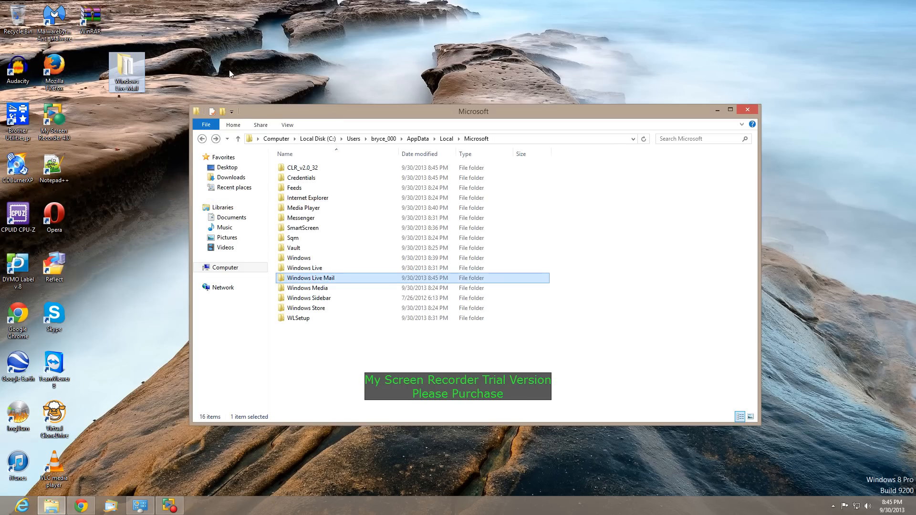
double_click(309, 278)
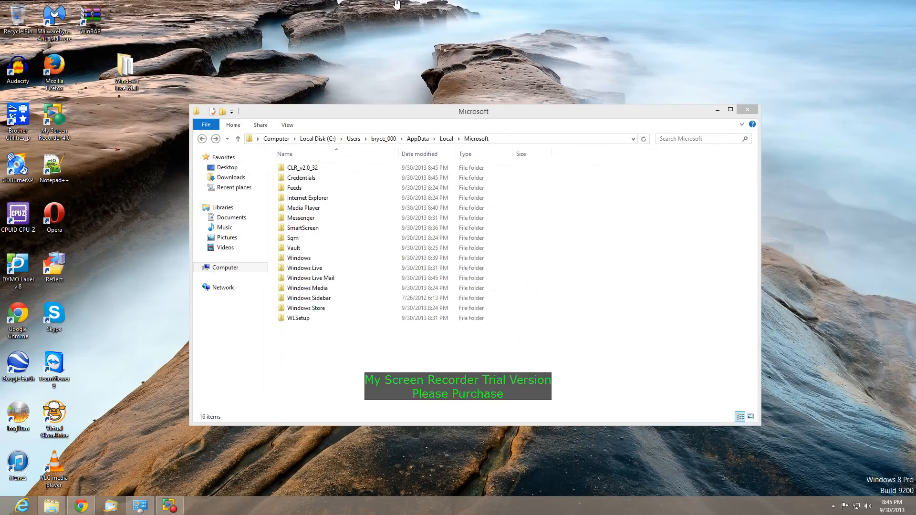
Step: Delete the original Windows Live Mail folder from Local\Microsoft and close File Explorer
left_click(310, 277)
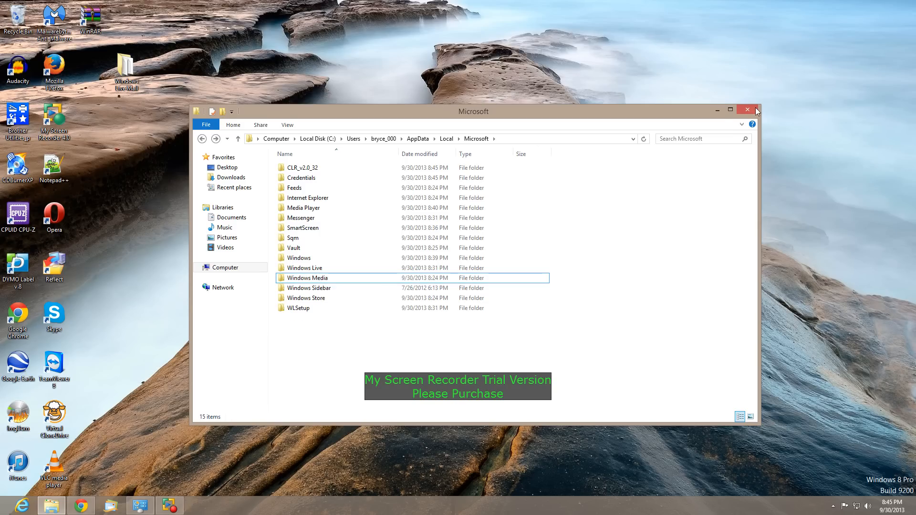
left_click(747, 109)
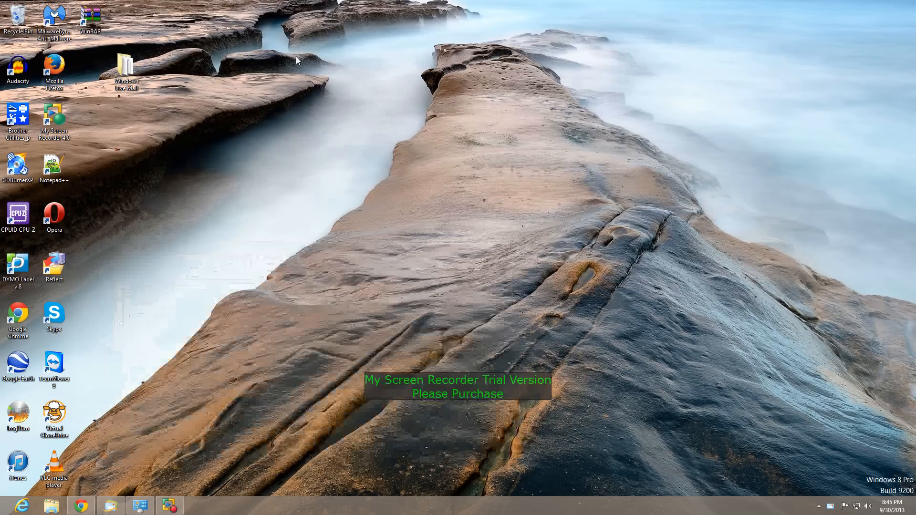
Step: Reopen File Explorer and browse C:\Users\bryce_000\AppData\Local\Microsoft again
left_click(126, 70)
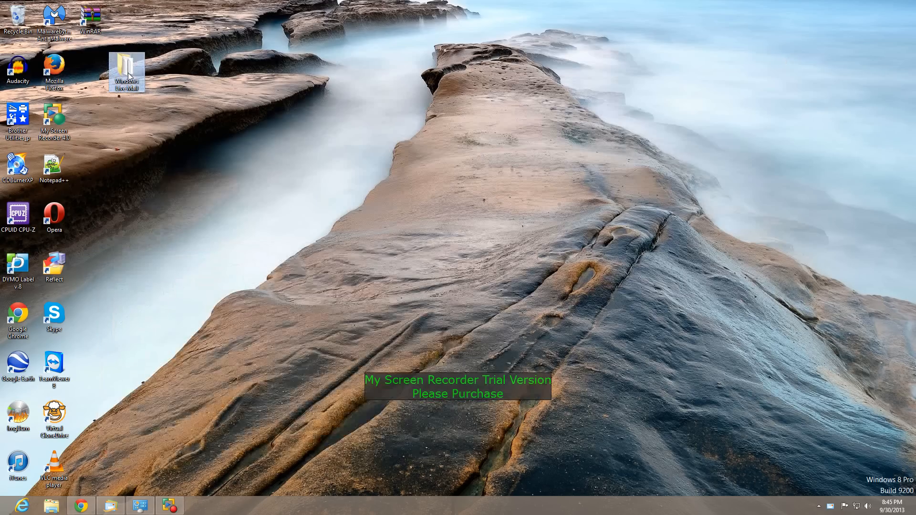
left_click(50, 505)
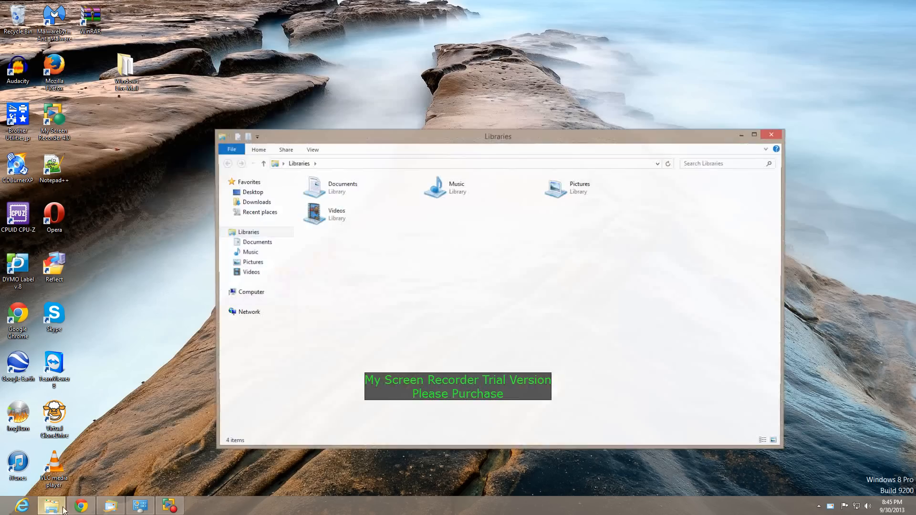
left_click(250, 292)
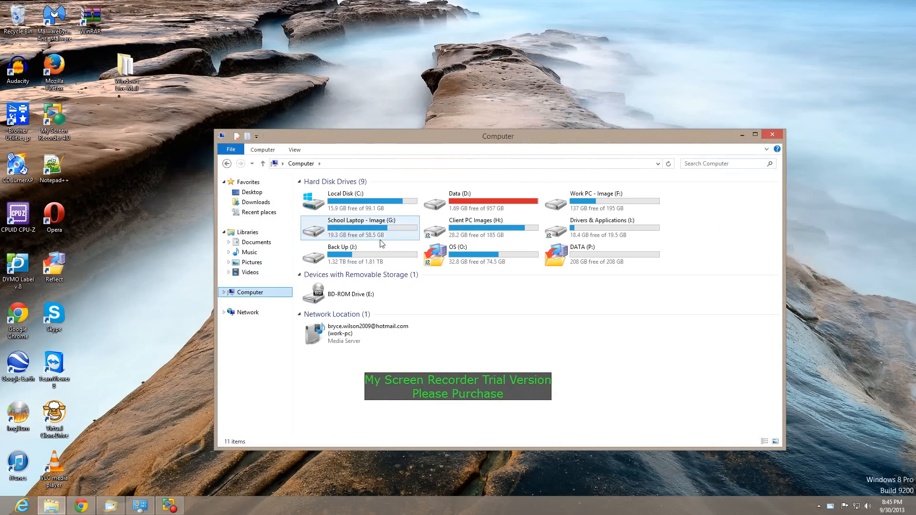
double_click(340, 201)
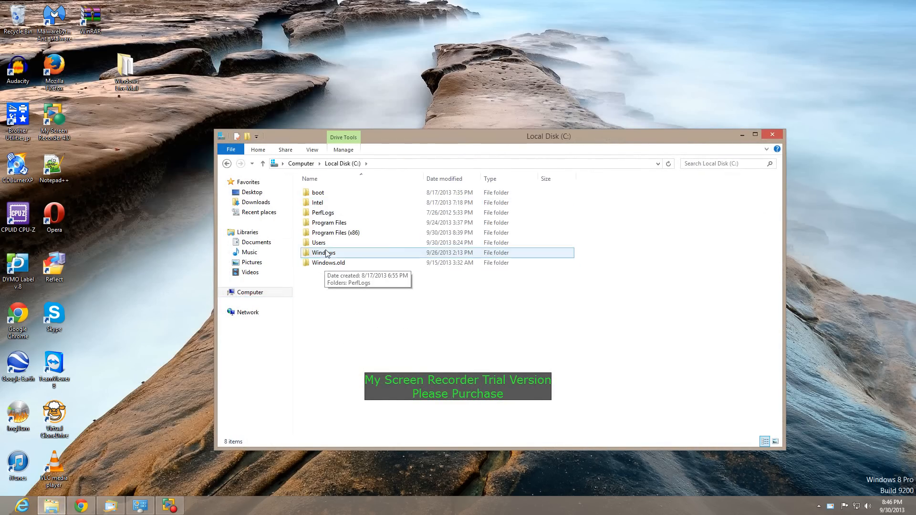
double_click(320, 242)
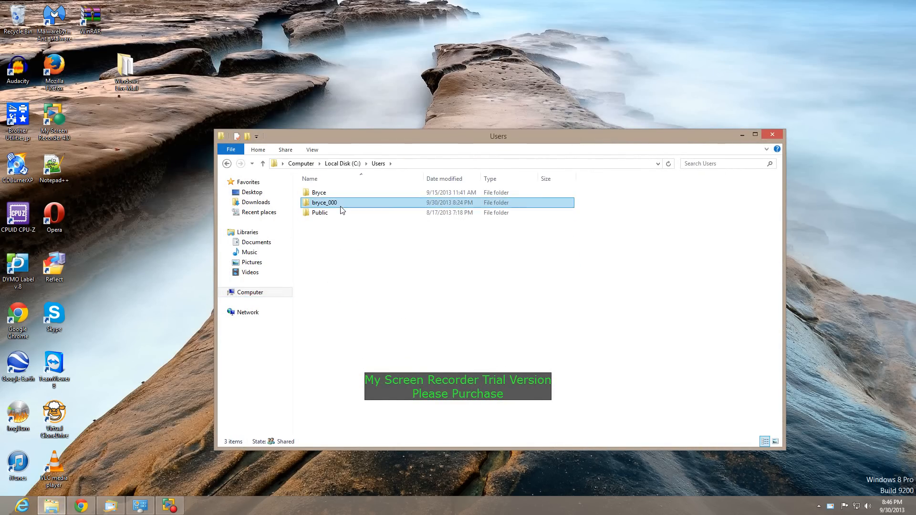
double_click(325, 203)
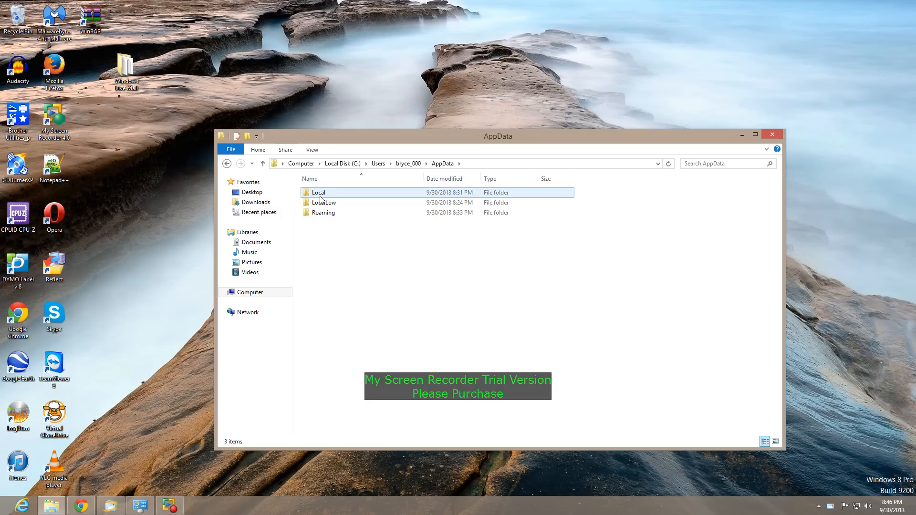
double_click(319, 192)
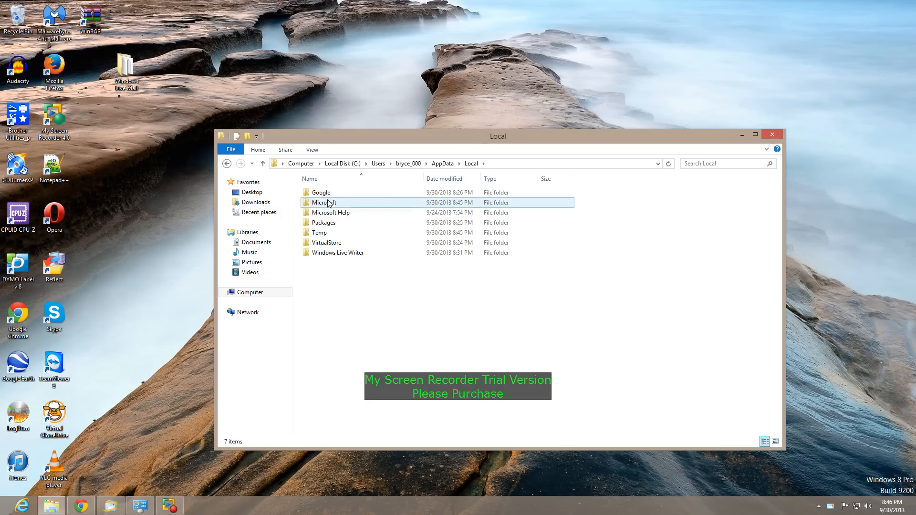
double_click(325, 203)
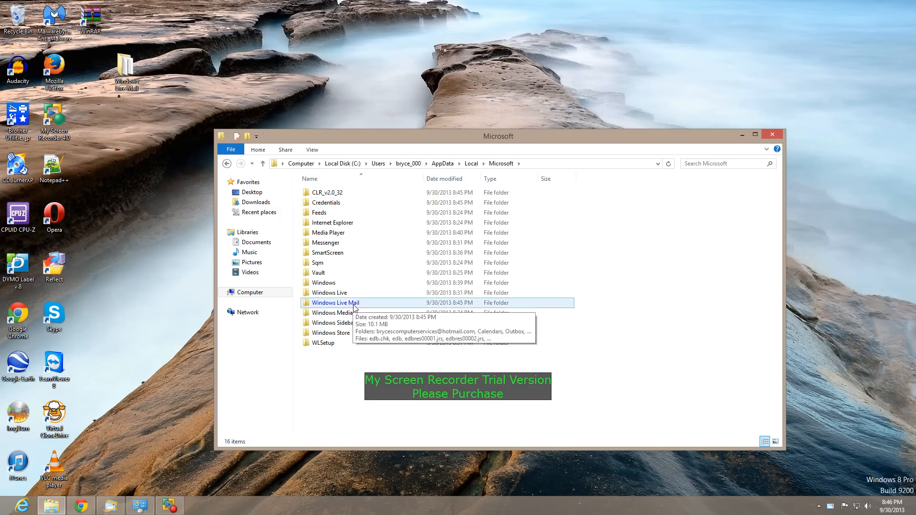
Step: Remove the existing Windows Live Mail folder and paste the desktop backup copy into Microsoft
left_click(336, 303)
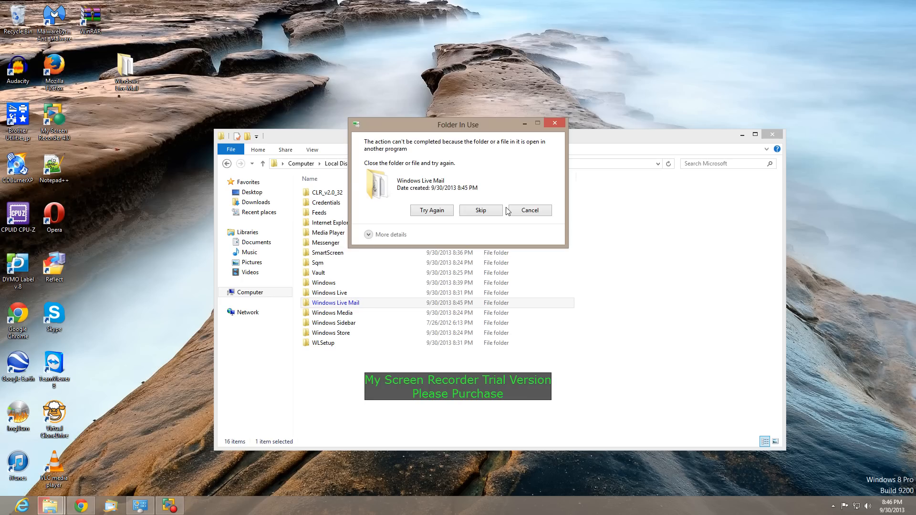
mouse_move(484, 231)
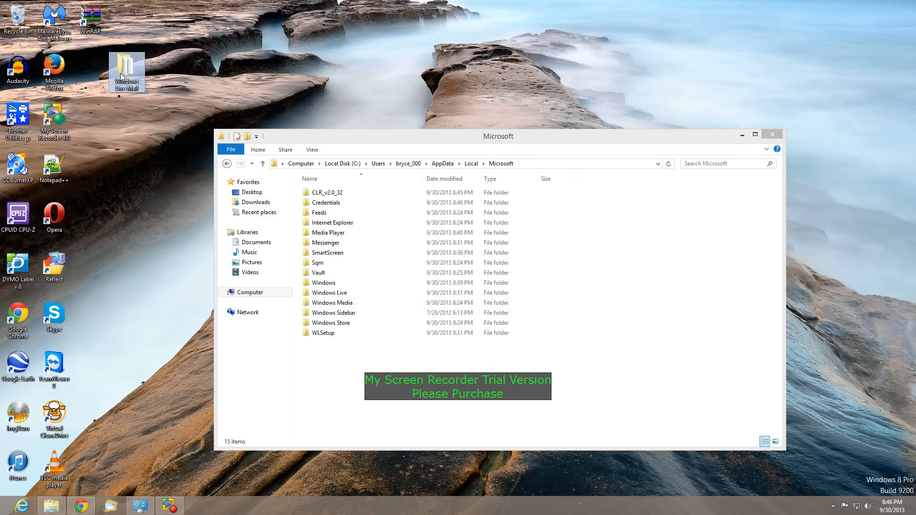
left_click(332, 302)
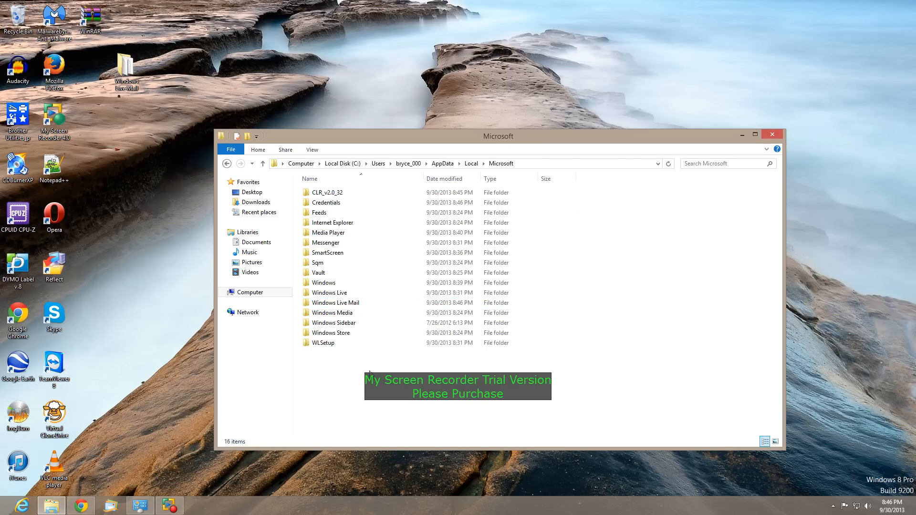
left_click(335, 303)
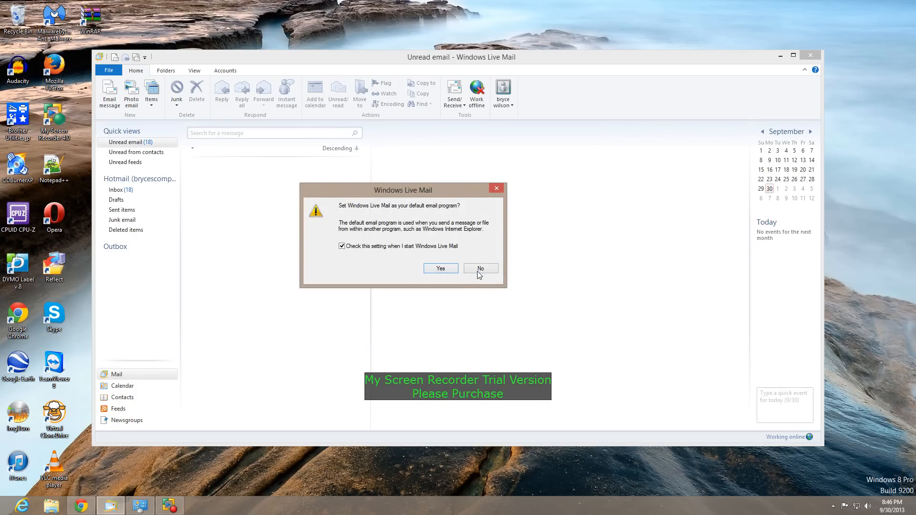
Step: Decline the default-email prompt, confirm the restored unread messages appear, and close Windows Live Mail
left_click(480, 268)
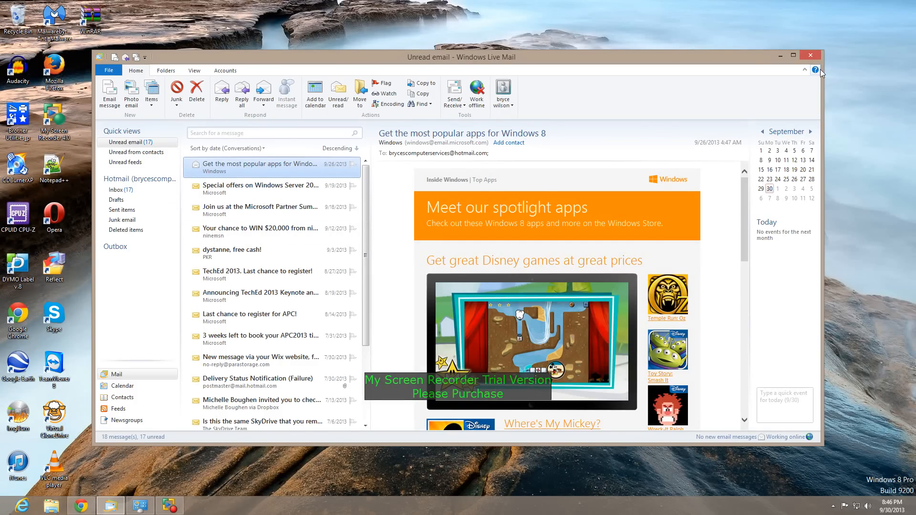
left_click(810, 55)
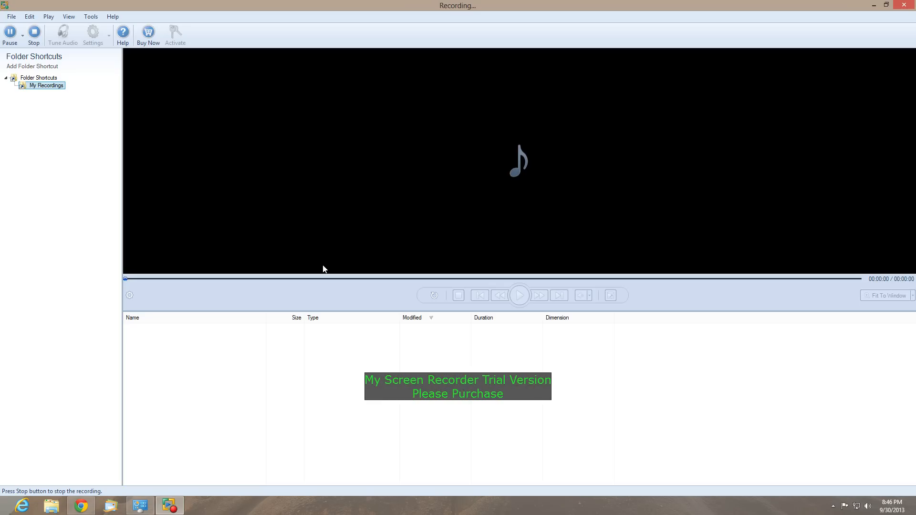
mouse_move(32, 6)
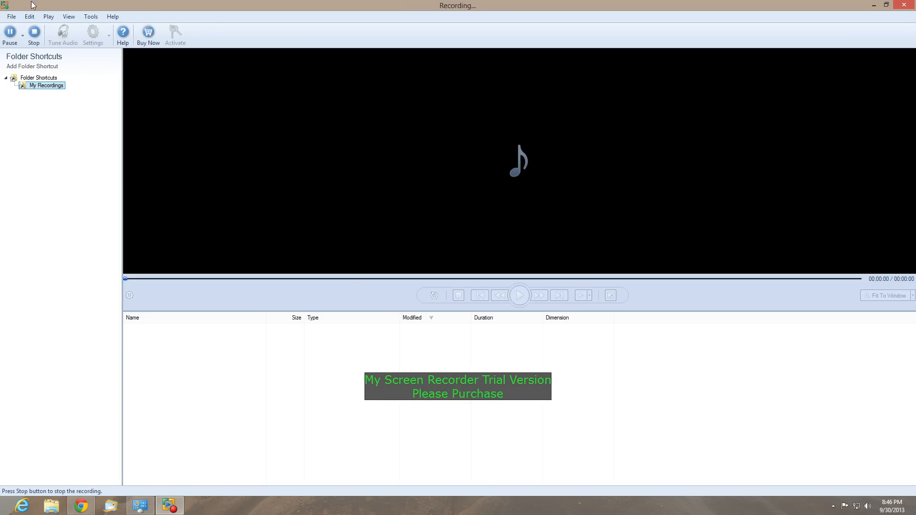
mouse_move(9, 33)
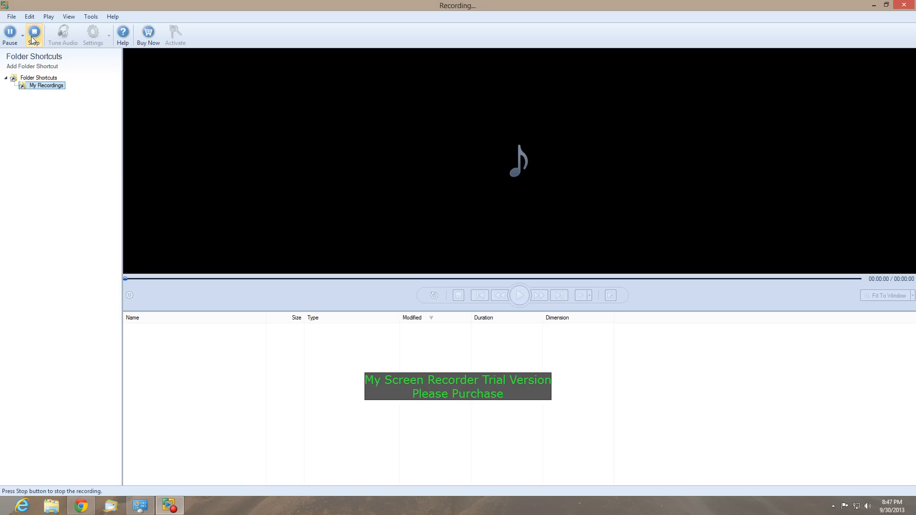
mouse_move(34, 35)
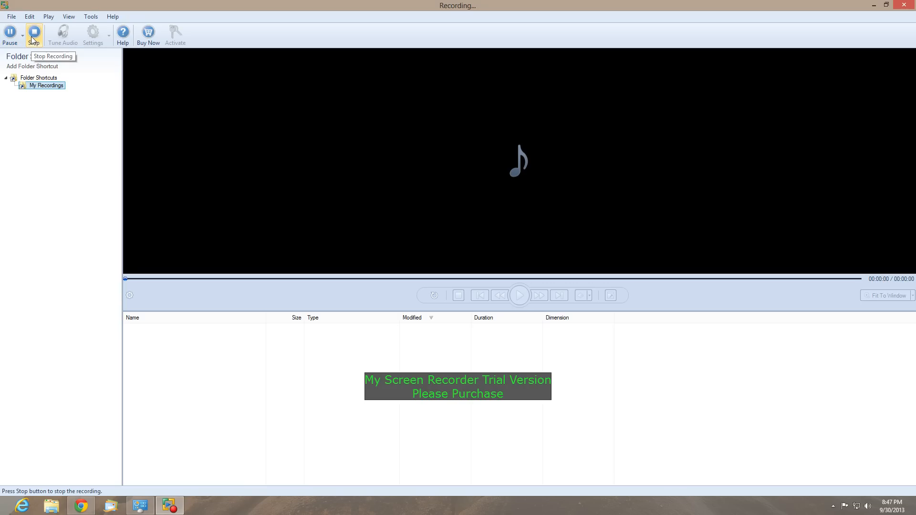